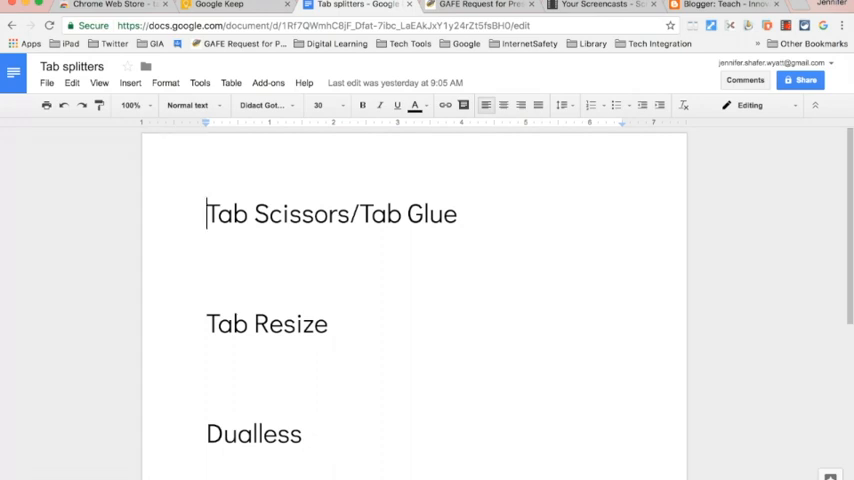
mouse_move(328, 250)
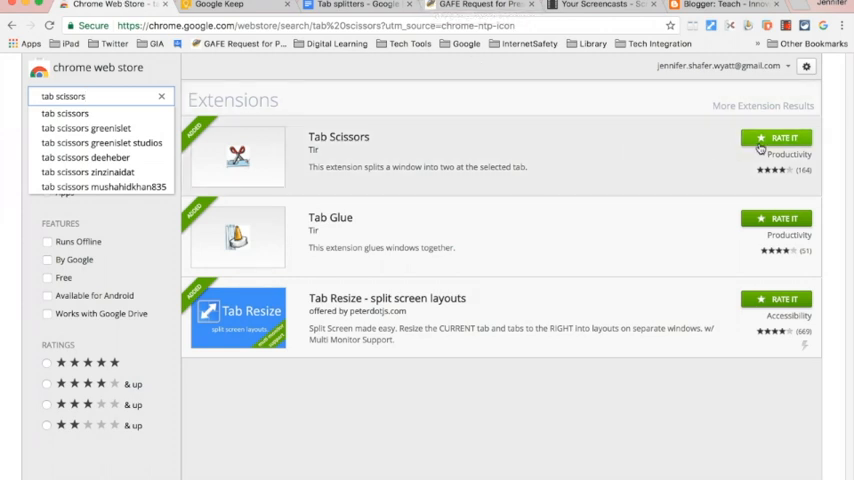
mouse_move(754, 150)
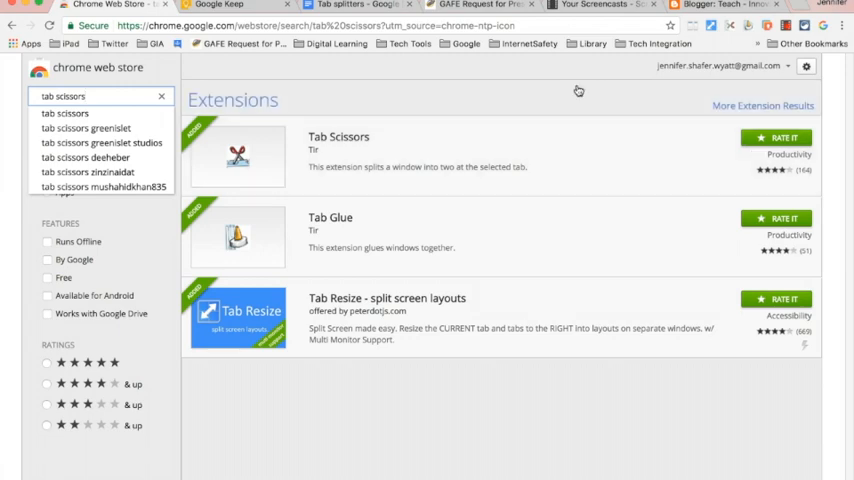
click(370, 8)
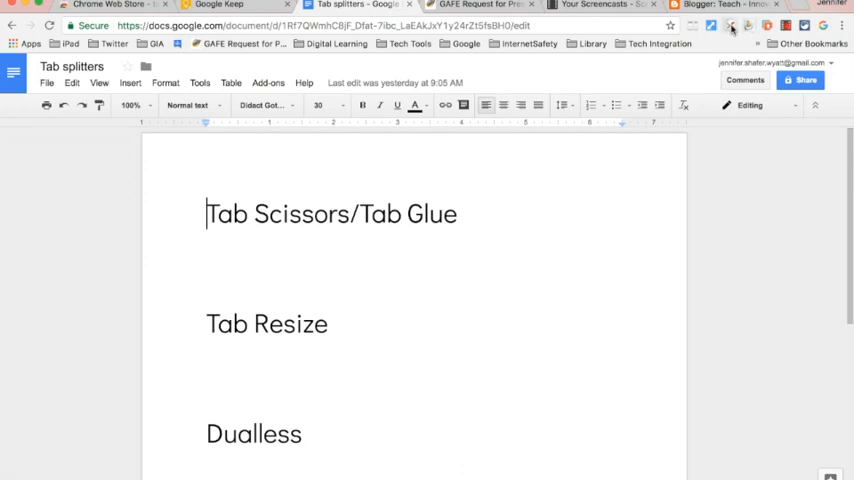
mouse_move(740, 28)
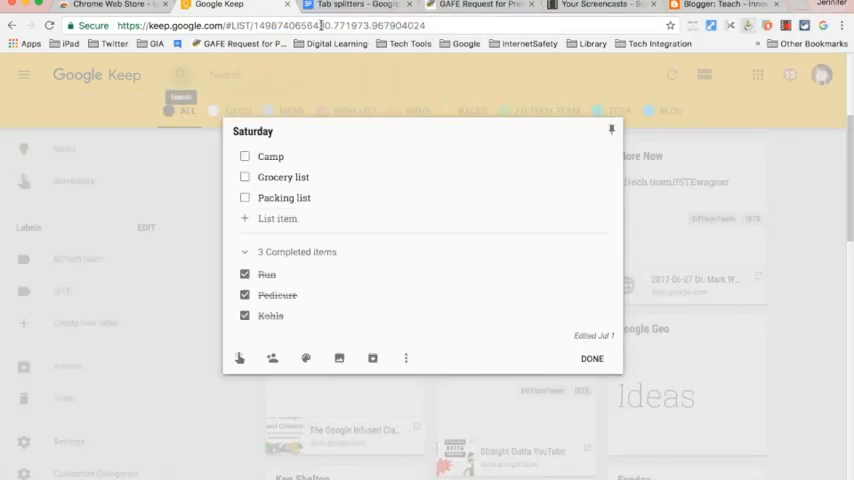
click(356, 8)
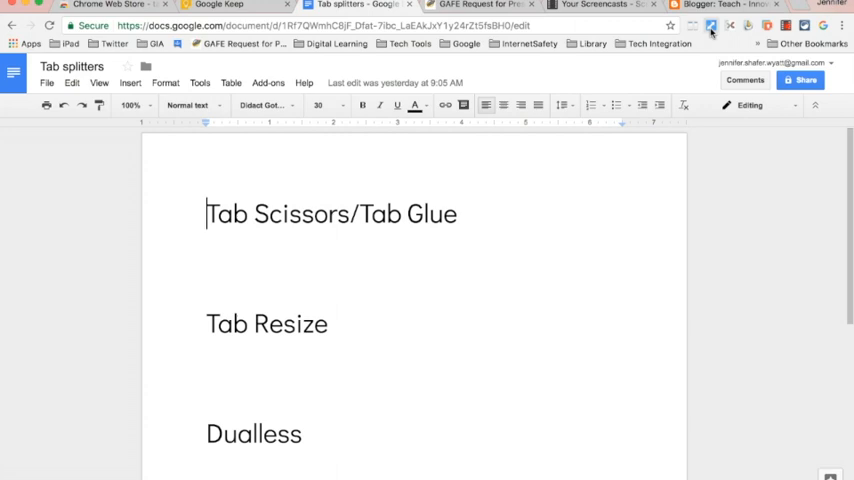
mouse_move(710, 28)
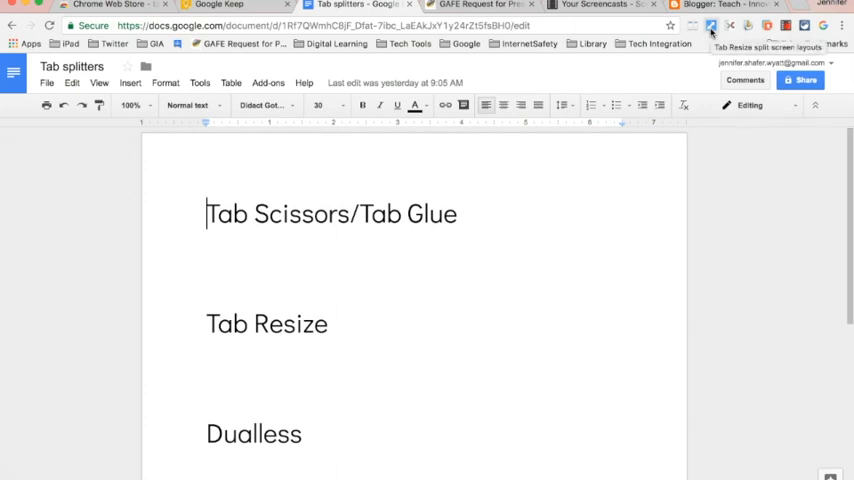
mouse_move(710, 24)
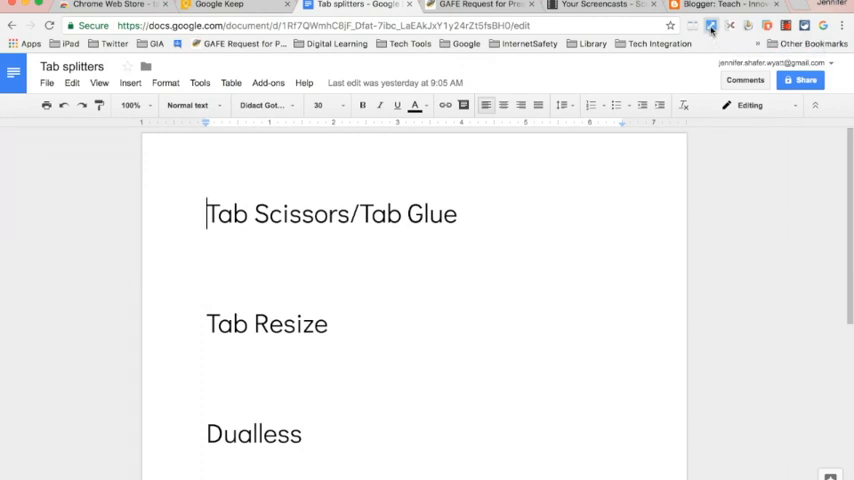
click(712, 28)
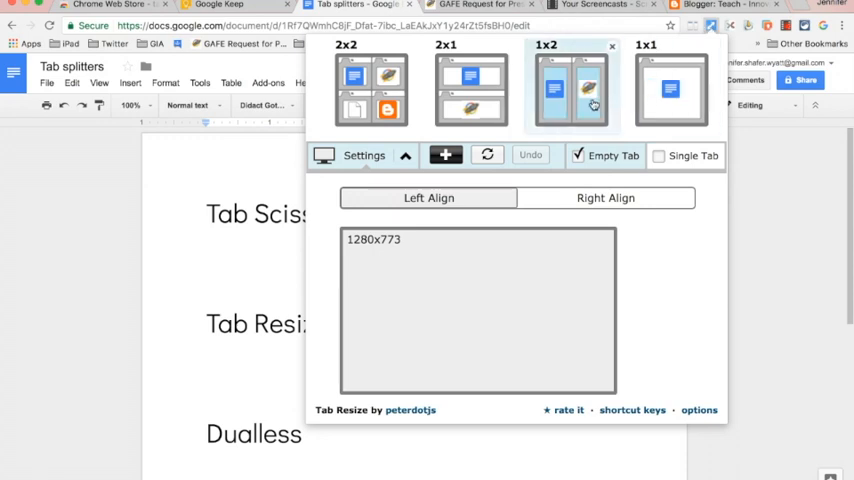
mouse_move(588, 96)
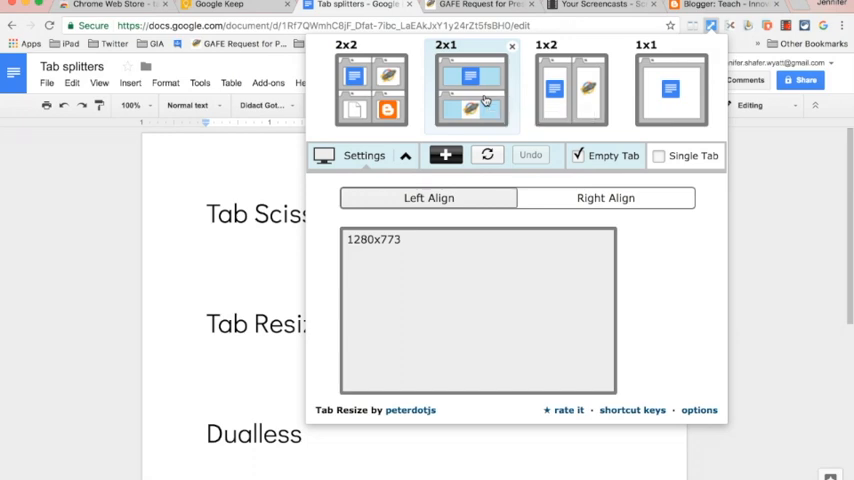
click(466, 84)
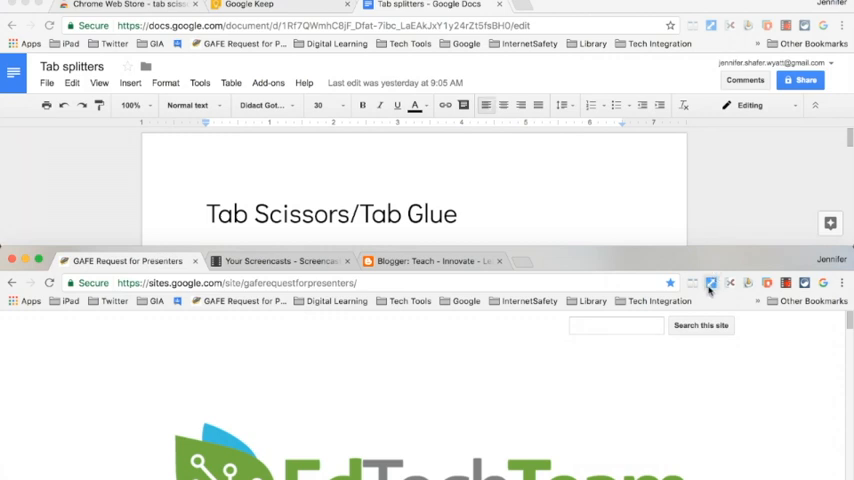
click(710, 288)
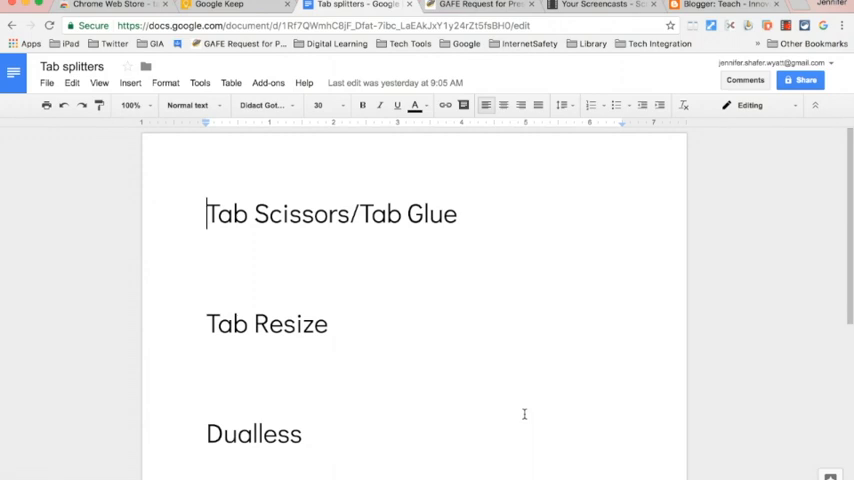
mouse_move(698, 32)
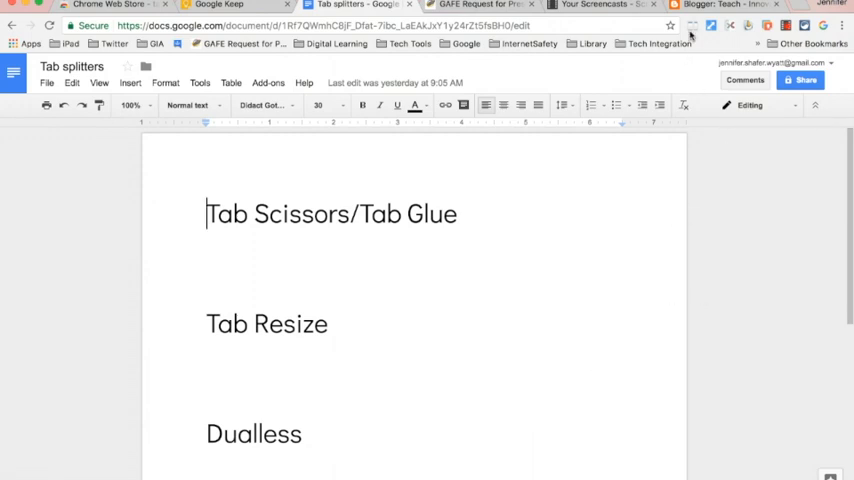
mouse_move(694, 22)
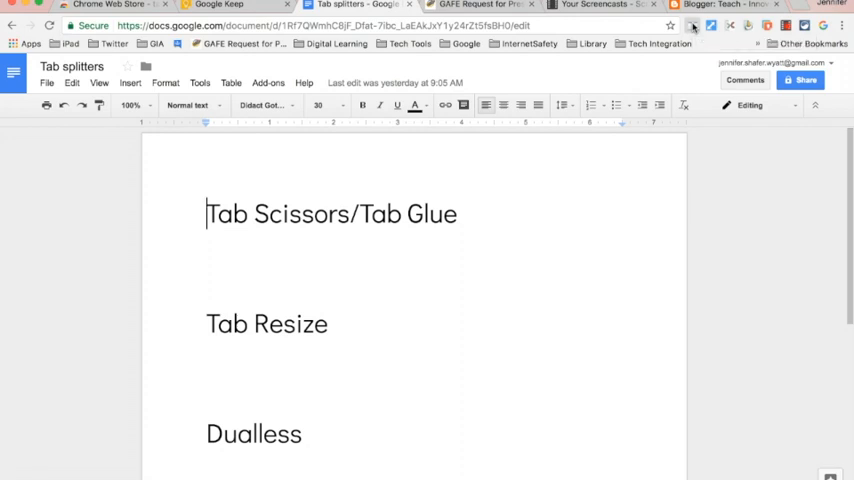
Step: Bring up the Dualless ratio chooser, toggle vertical then horizontal orientation, and pick the 7:3 split
click(688, 28)
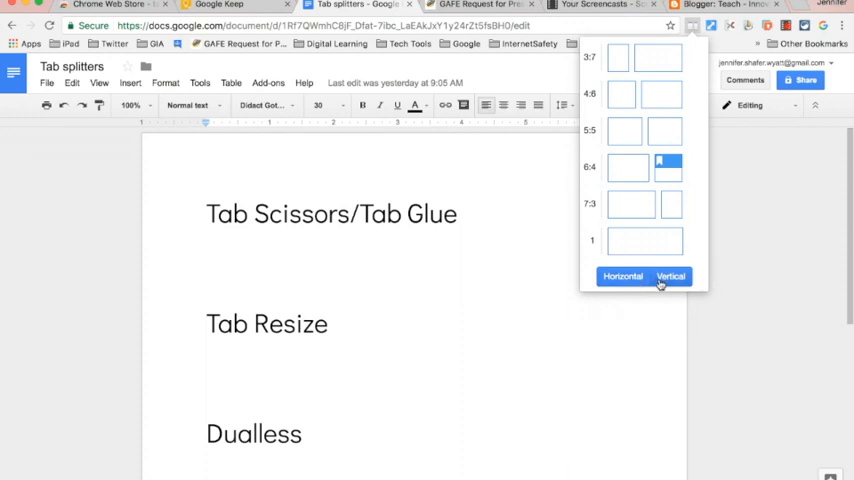
click(670, 276)
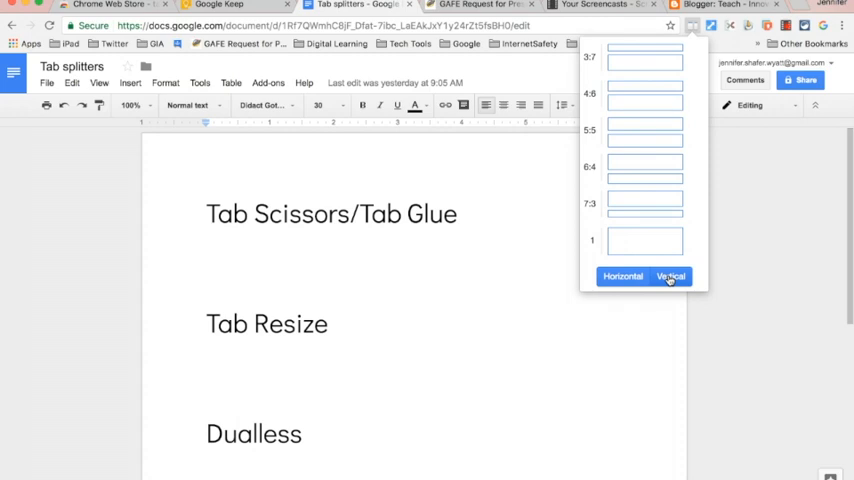
click(624, 276)
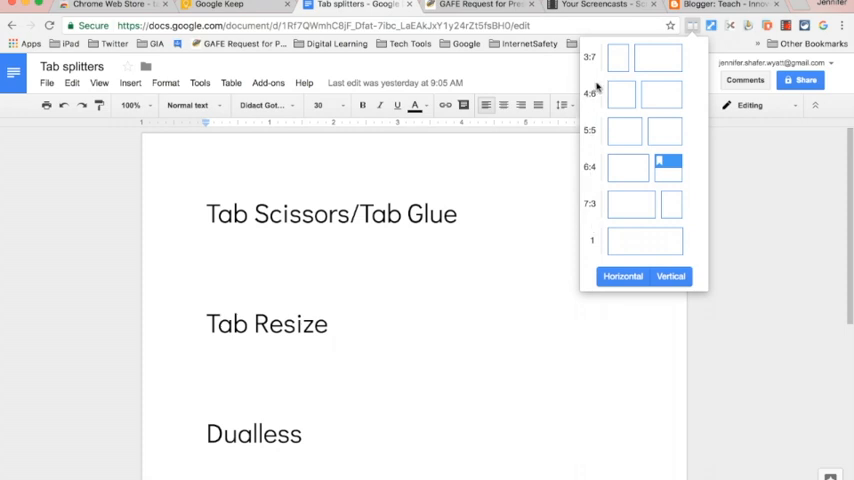
mouse_move(604, 68)
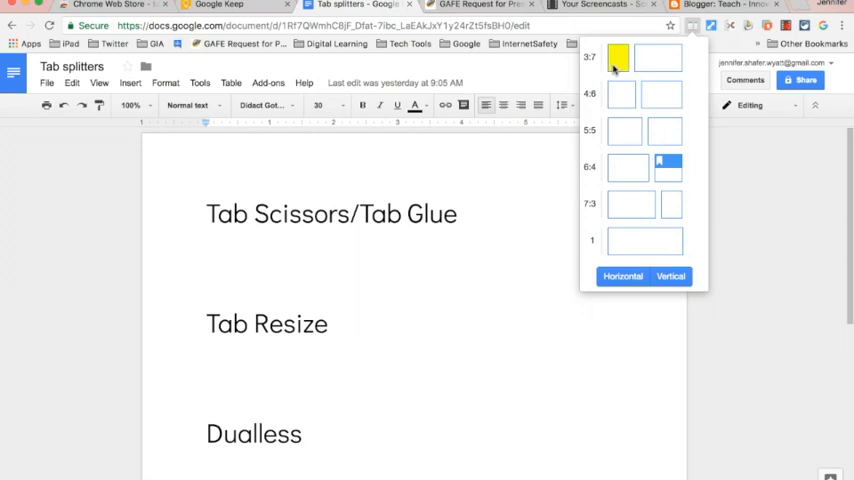
mouse_move(618, 64)
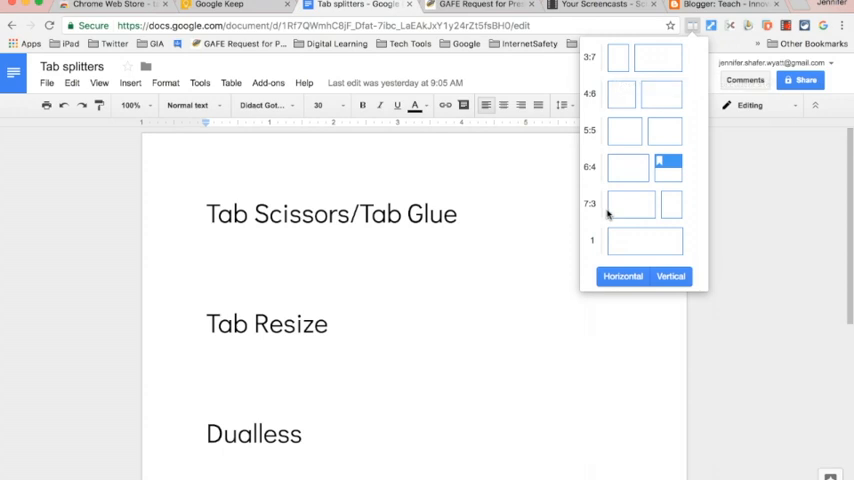
click(632, 204)
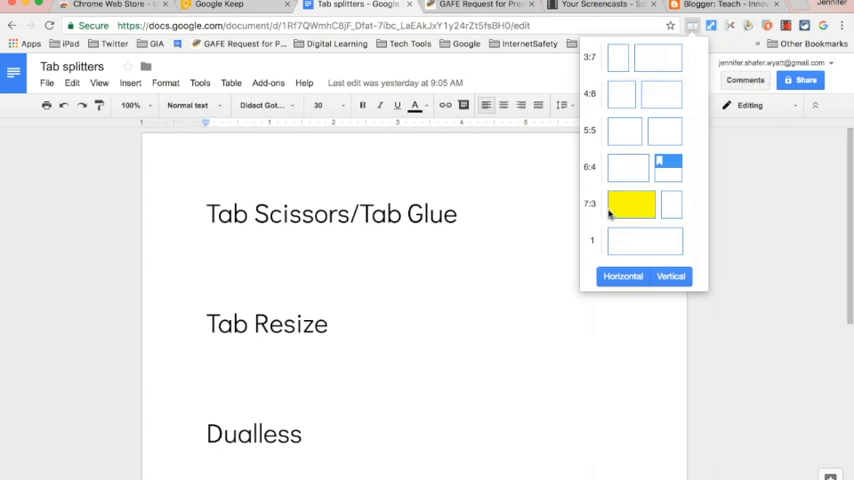